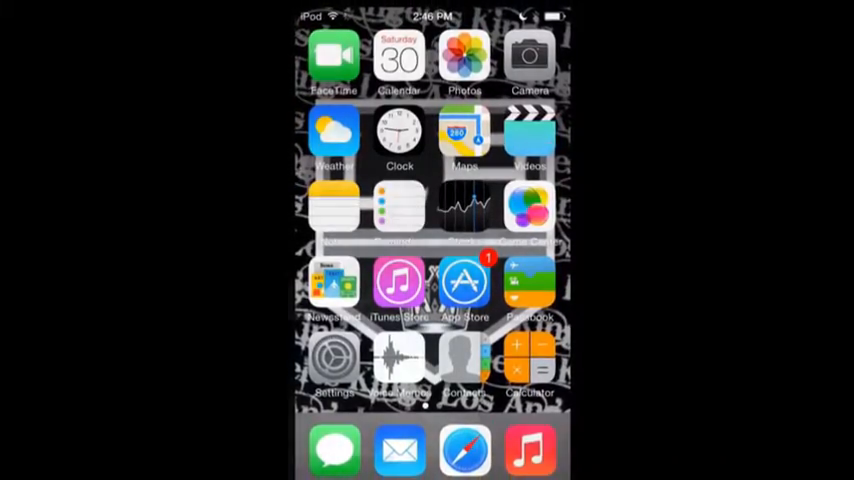
# Step: Launch the App Store from the home screen and search for 'intro'
pyautogui.click(464, 284)
pyautogui.write('intro')
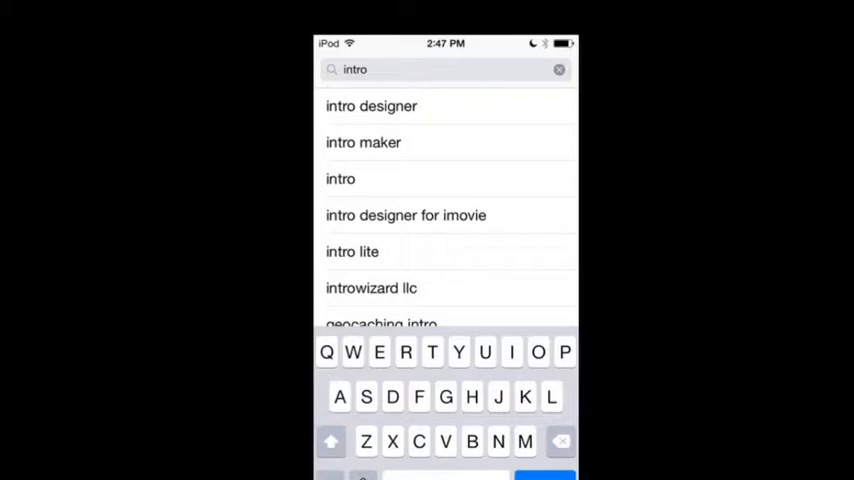
# Step: Choose the 'intro designer for imovie' suggestion, view its page, then enter the Photo & Video folder at home
pyautogui.click(372, 106)
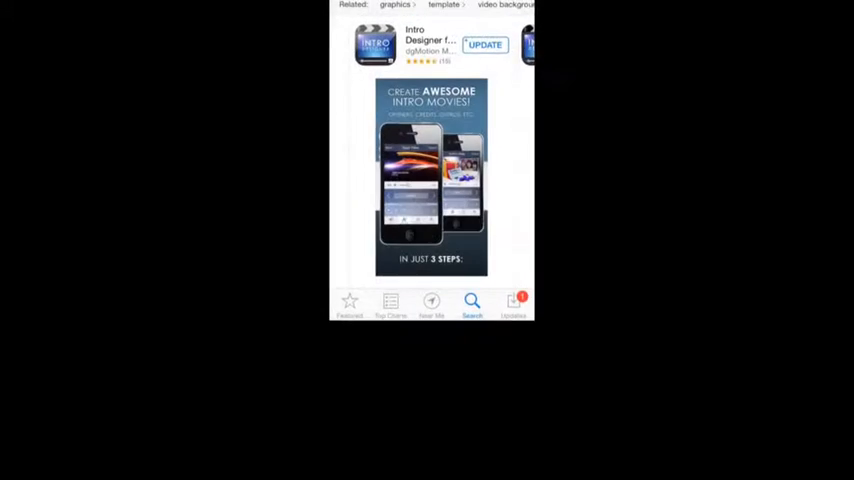
pyautogui.scroll(-3)
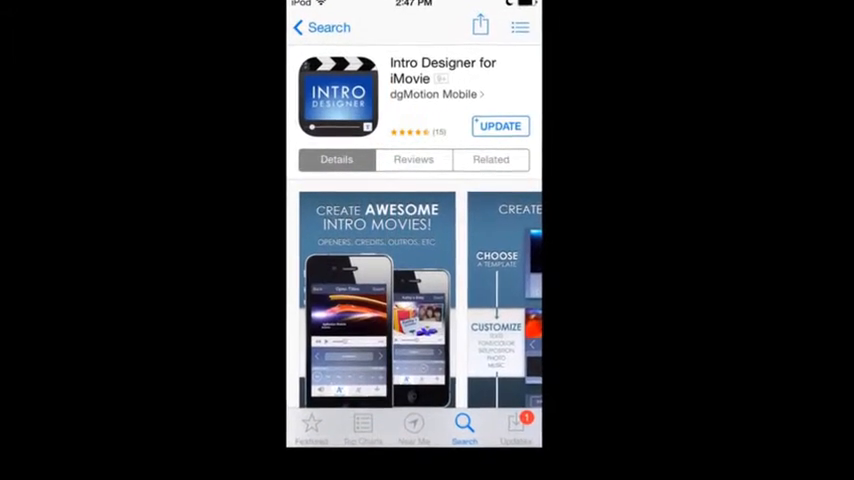
pyautogui.scroll(-3)
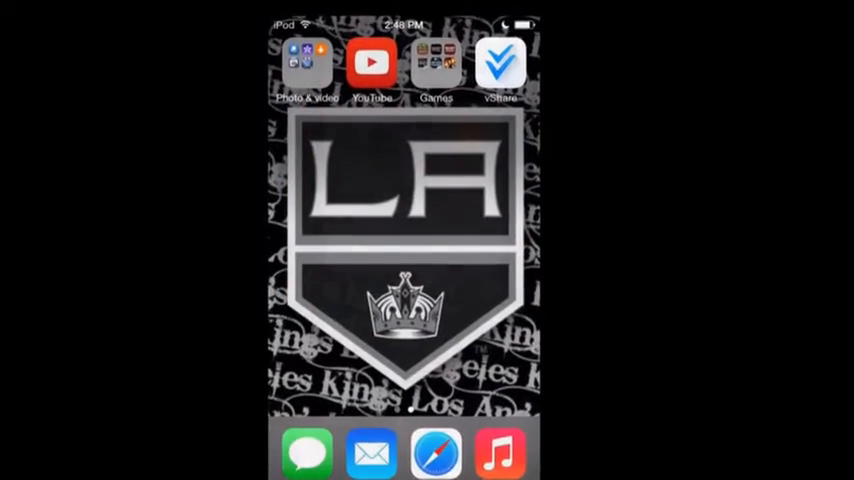
pyautogui.click(306, 62)
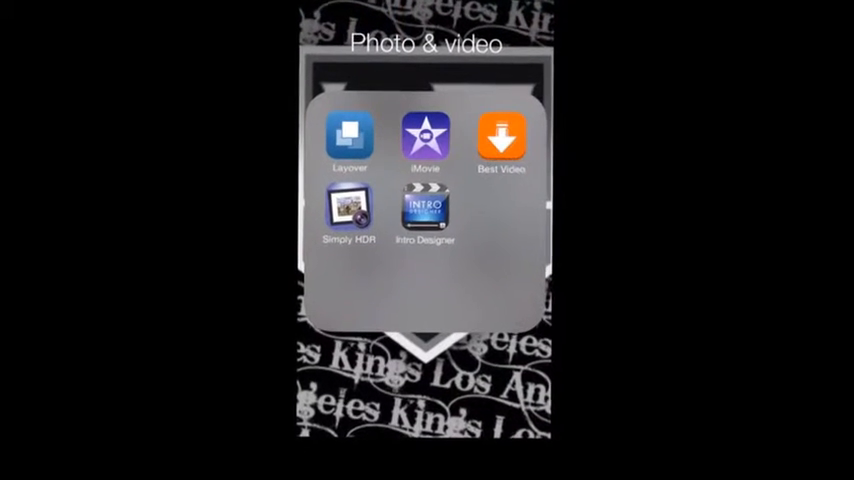